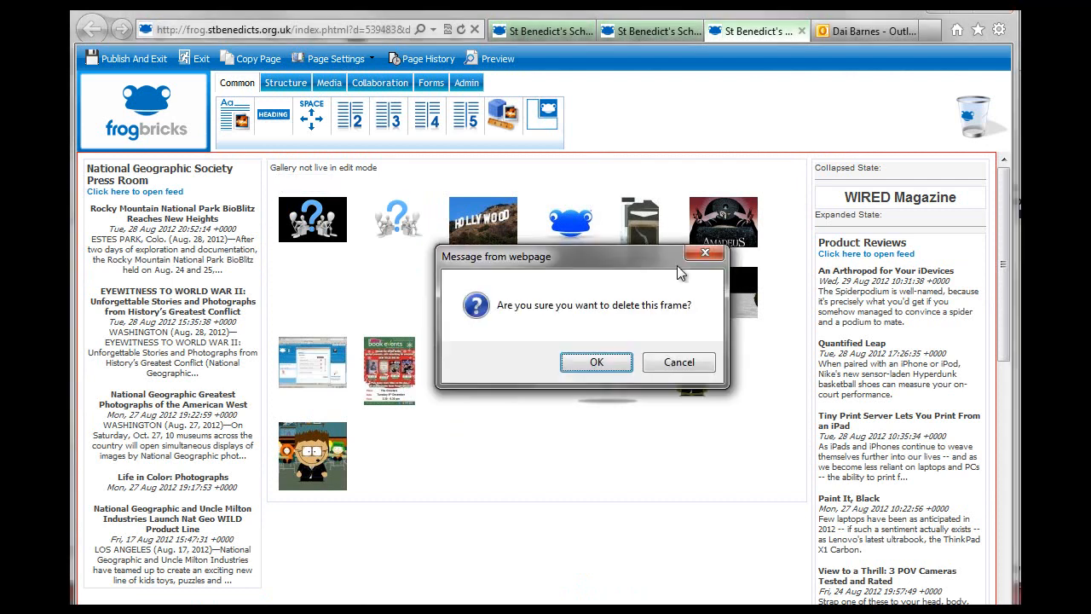
Step: Delete the gallery frame, drop in a Media Flash brick, and open its settings
{"action": "left_click", "coordinate": [595, 362]}
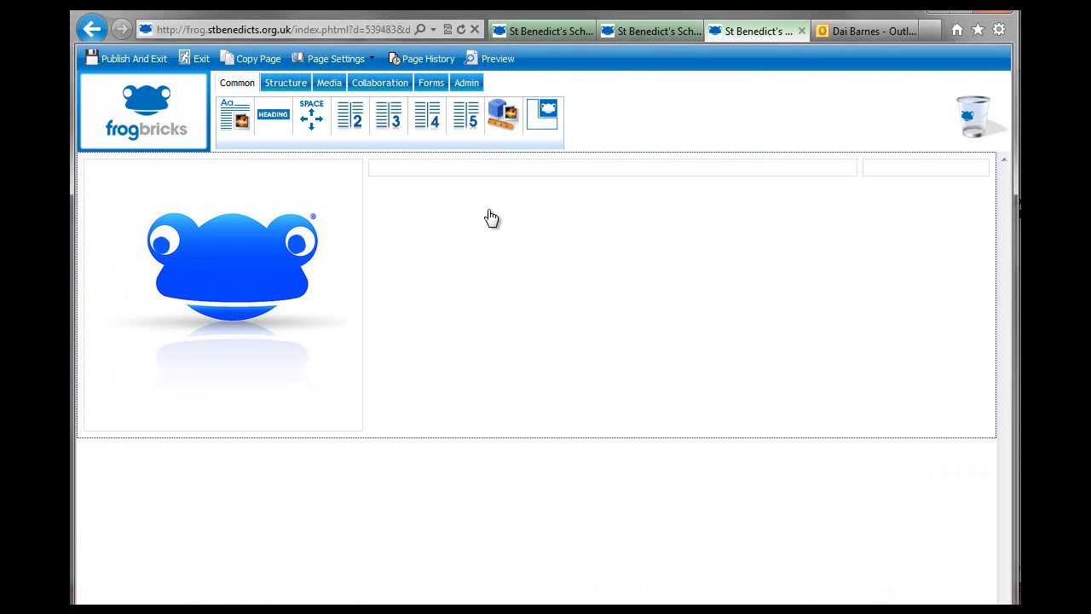
{"action": "left_click", "coordinate": [329, 82]}
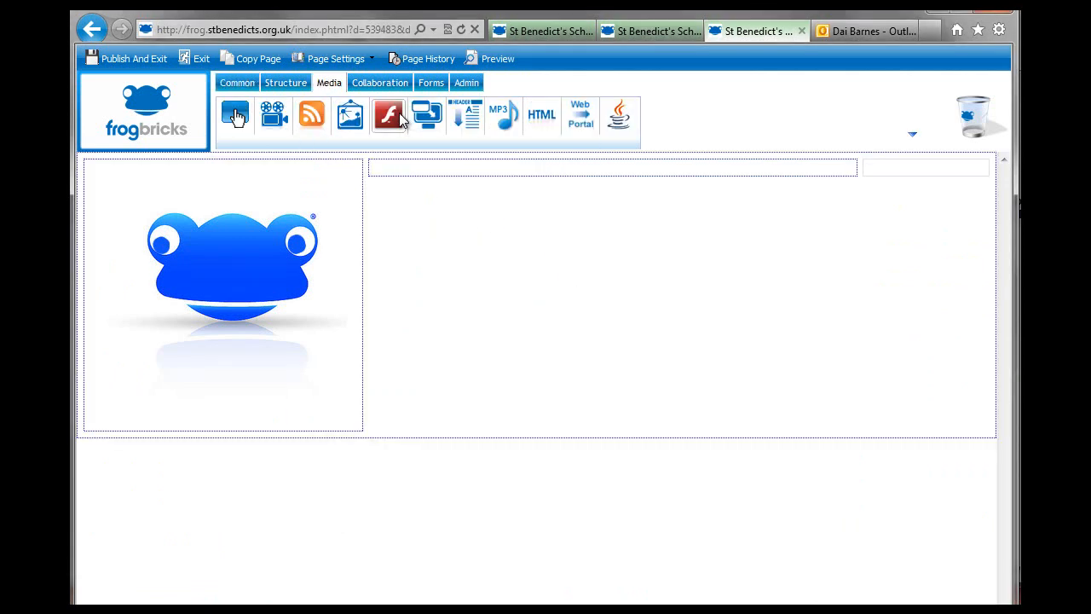
{"action": "left_click", "coordinate": [387, 115]}
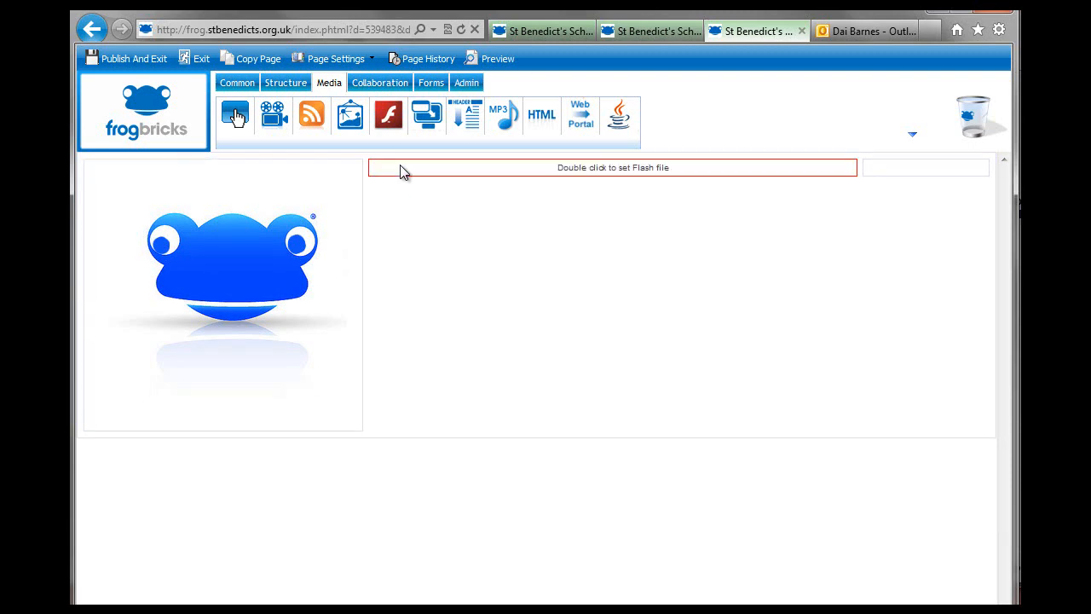
{"action": "double_click", "coordinate": [612, 167]}
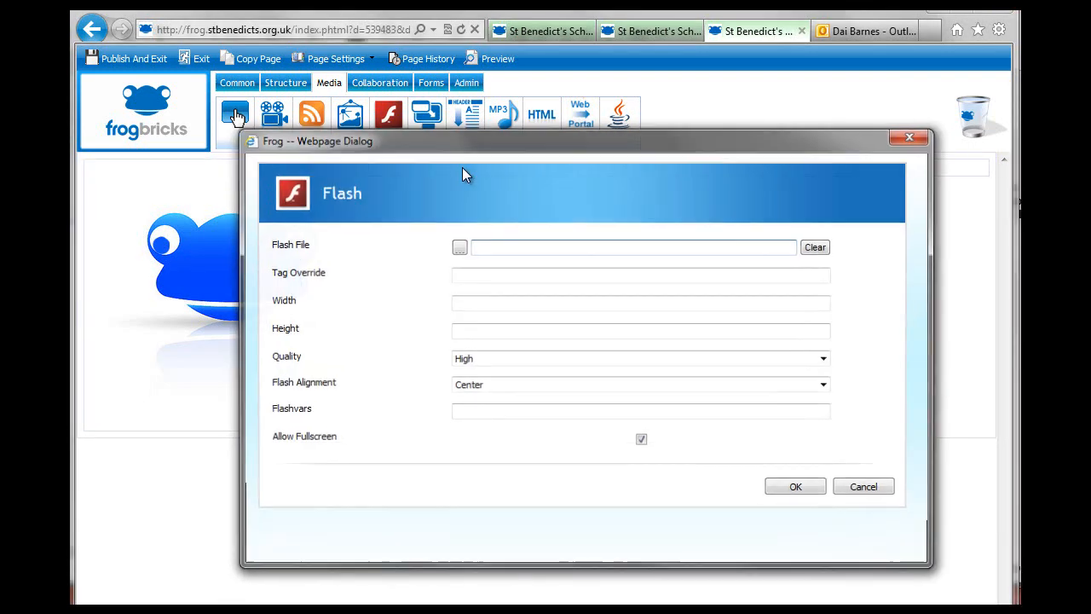
Step: Browse My Files into Building Resources' Flash games folder and pick Hangman.swf
{"action": "left_click", "coordinate": [459, 247]}
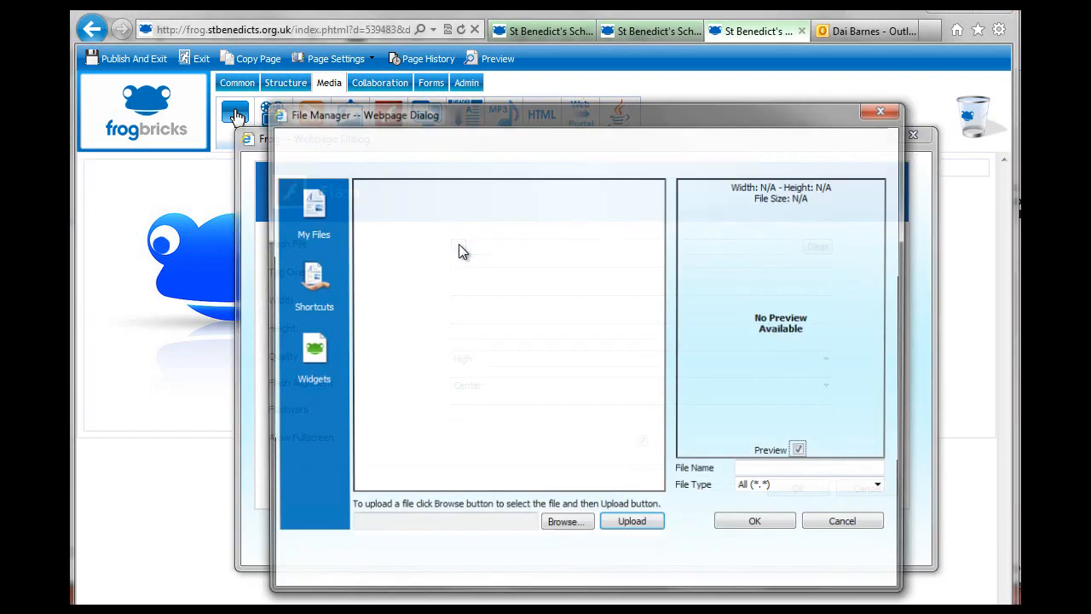
{"action": "left_click", "coordinate": [313, 213]}
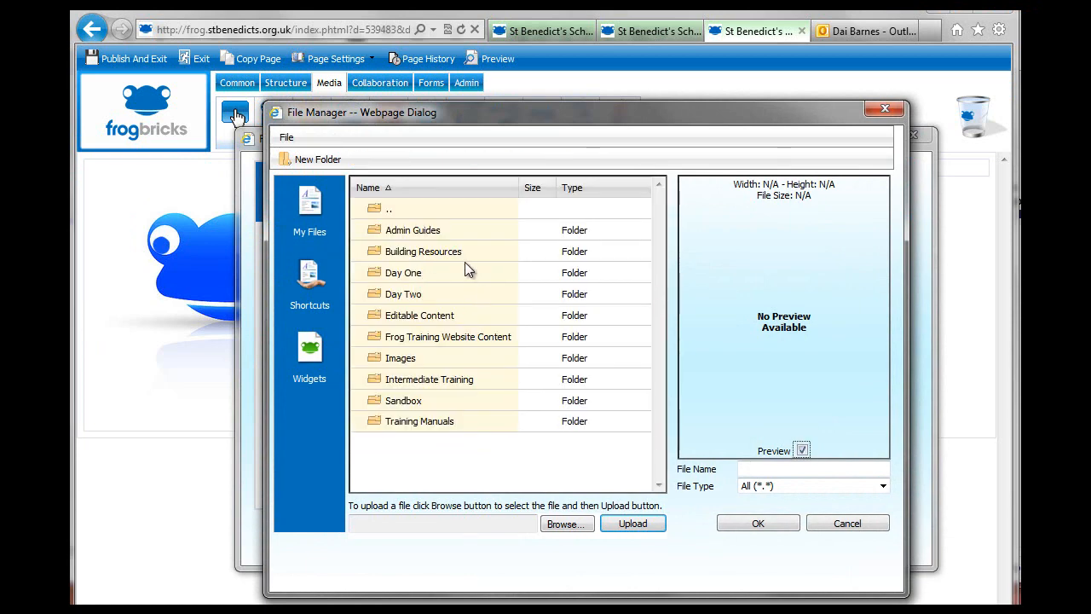
{"action": "left_click", "coordinate": [424, 251]}
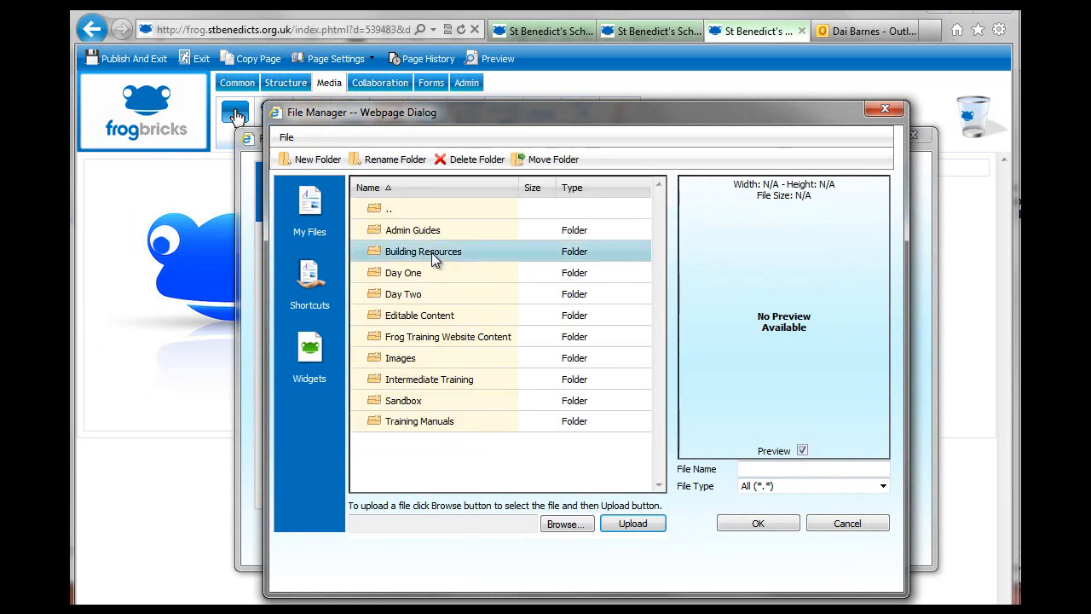
{"action": "double_click", "coordinate": [424, 250]}
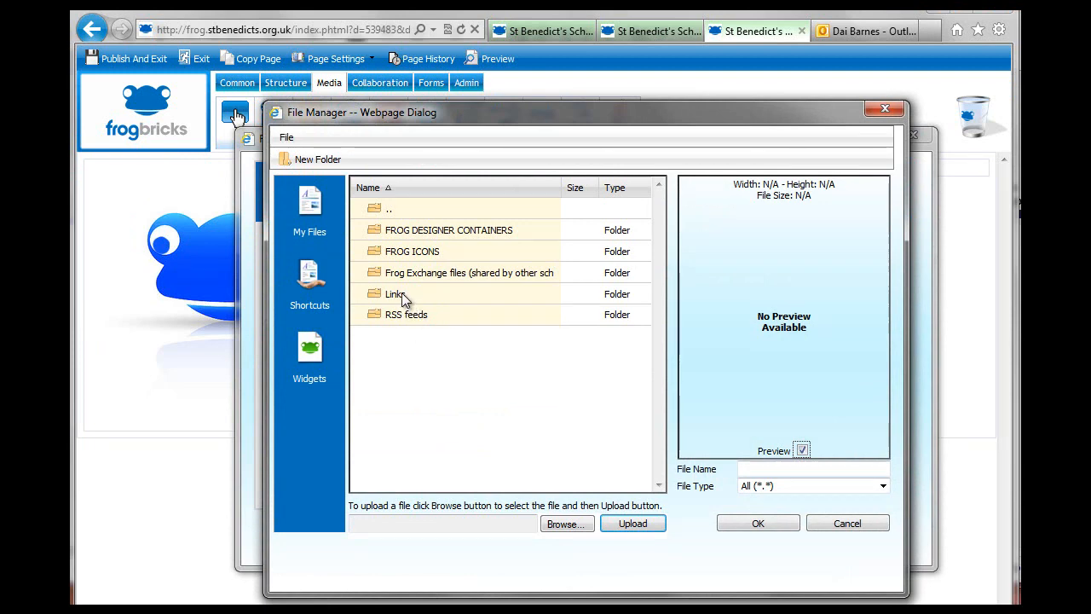
{"action": "mouse_move", "coordinate": [373, 223]}
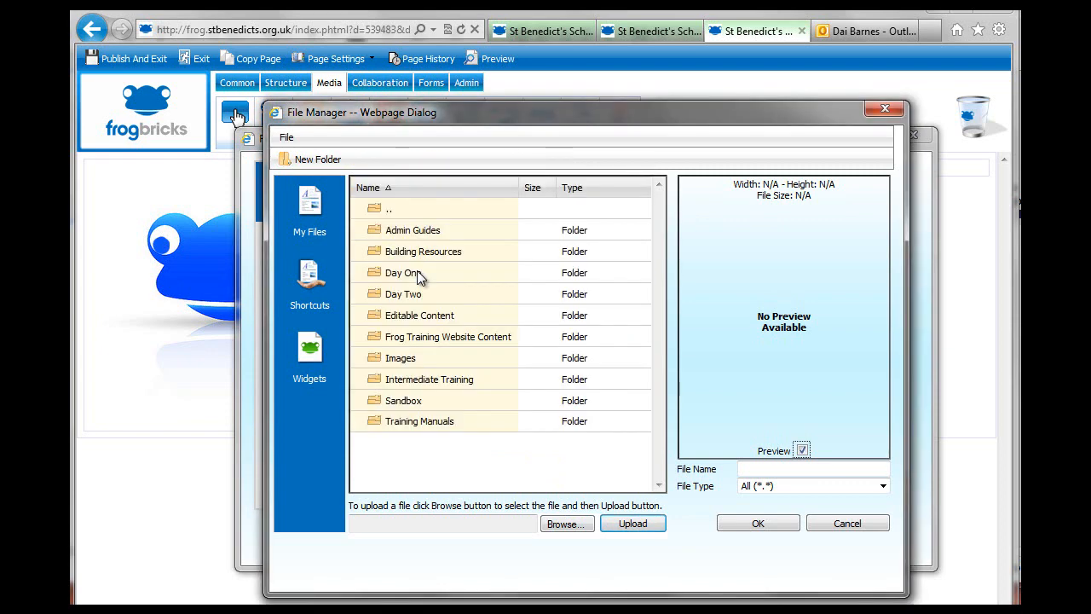
{"action": "double_click", "coordinate": [402, 273]}
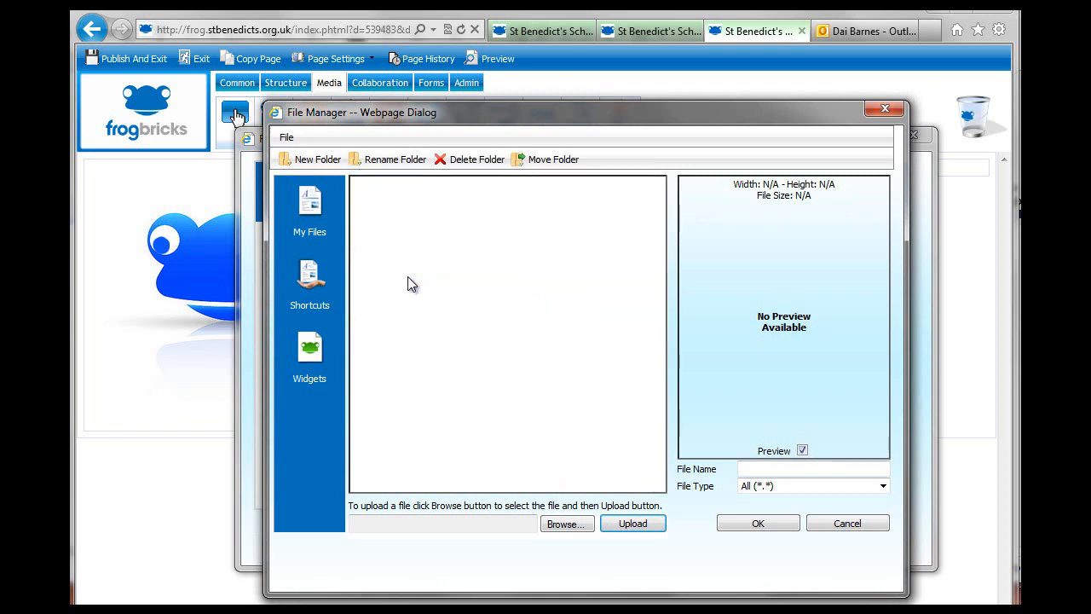
{"action": "left_click", "coordinate": [309, 209]}
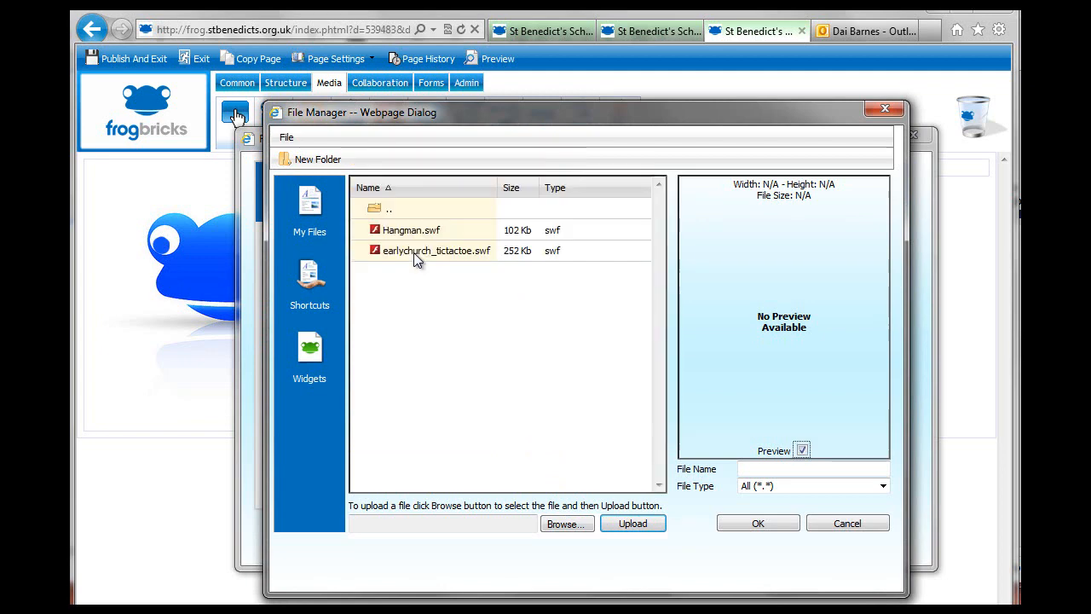
{"action": "mouse_move", "coordinate": [431, 267]}
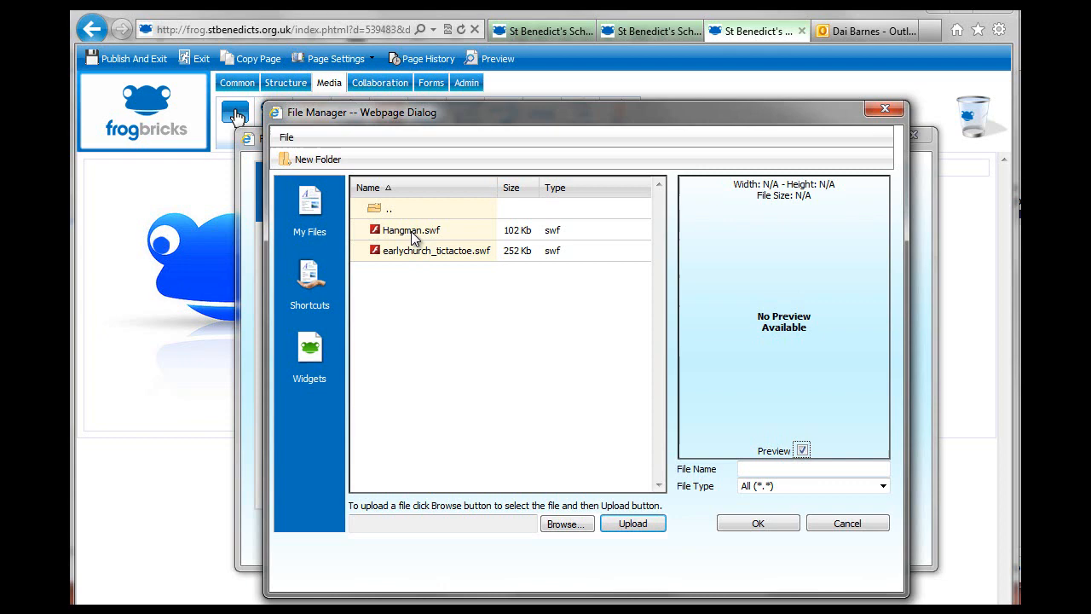
{"action": "left_click", "coordinate": [412, 230]}
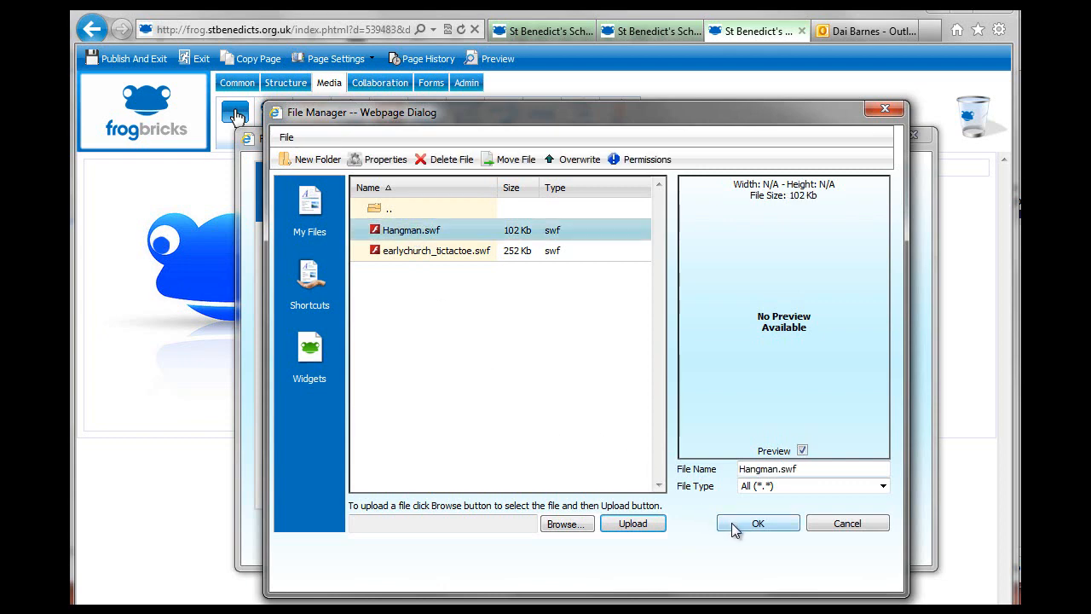
{"action": "left_click", "coordinate": [757, 523]}
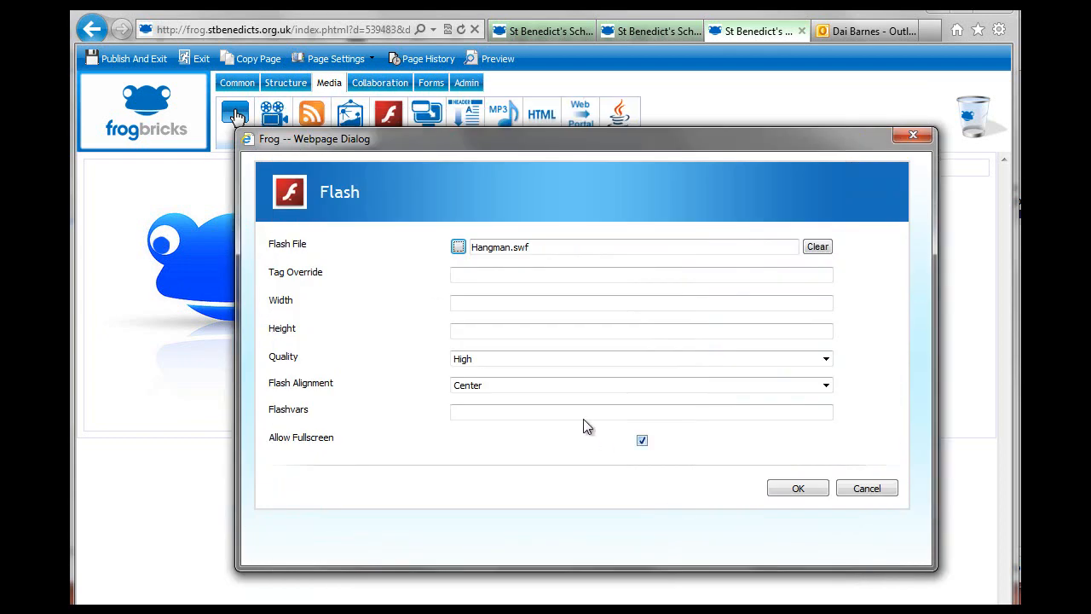
{"action": "mouse_move", "coordinate": [431, 351]}
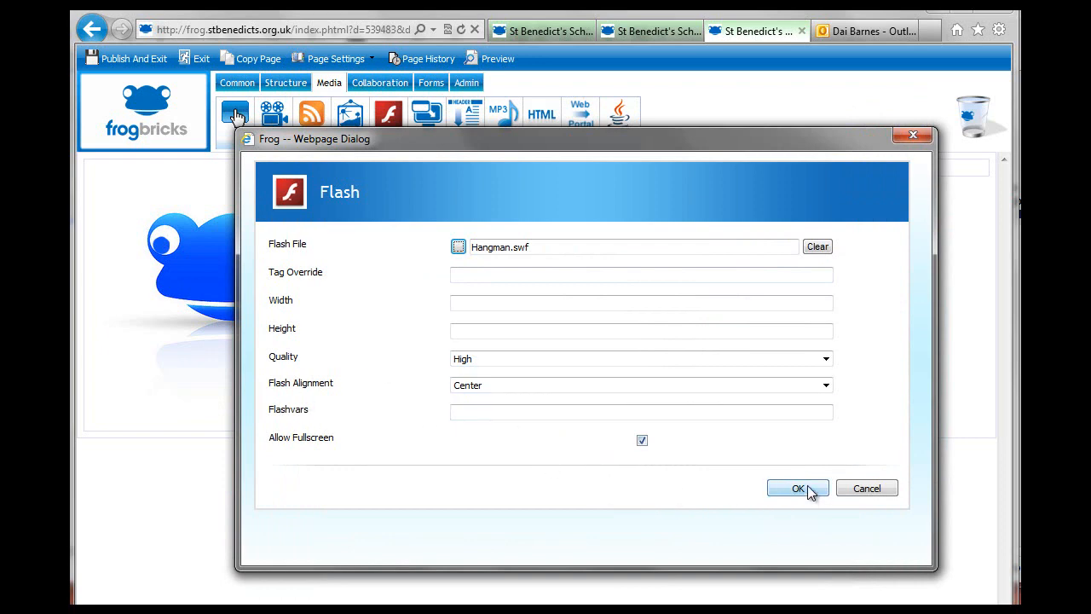
Step: Confirm the Flash dialog so Hangman.swf shows as a 550 by 450 px brick
{"action": "left_click", "coordinate": [797, 487]}
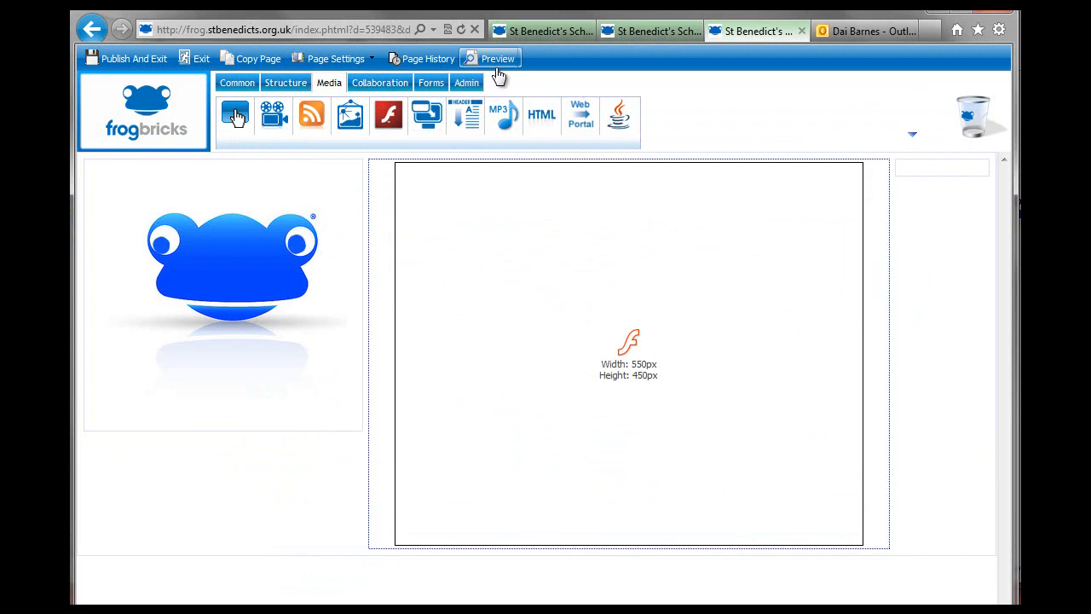
Step: Preview the page to see the Hangman game running in the Flash brick
{"action": "left_click", "coordinate": [490, 58]}
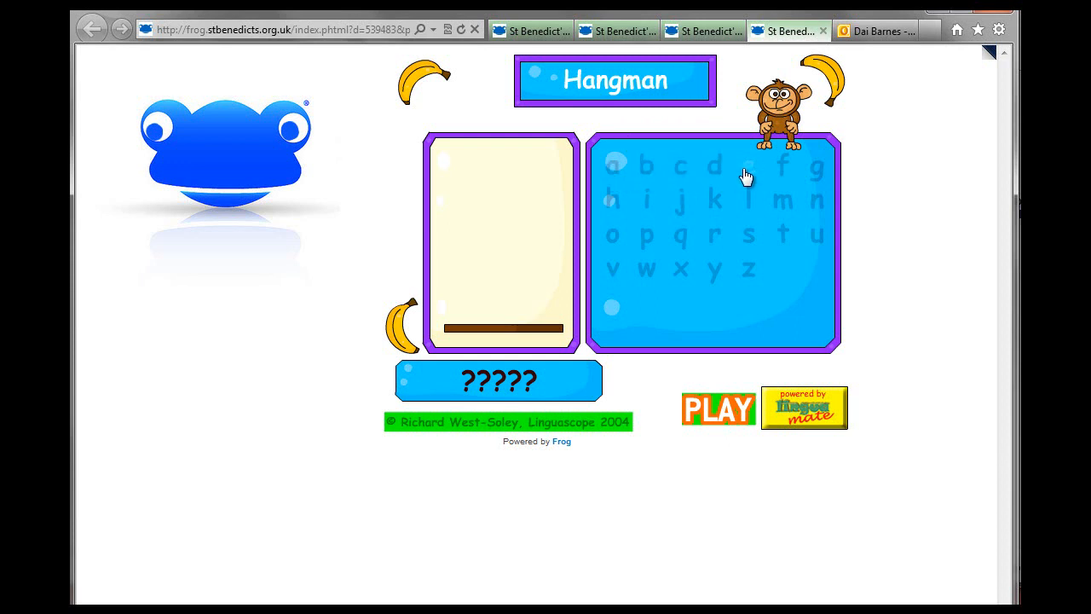
Step: Start Hangman and guess a, e, s, r, l, f, n, o, g to spell 'orange'
{"action": "left_click", "coordinate": [719, 407]}
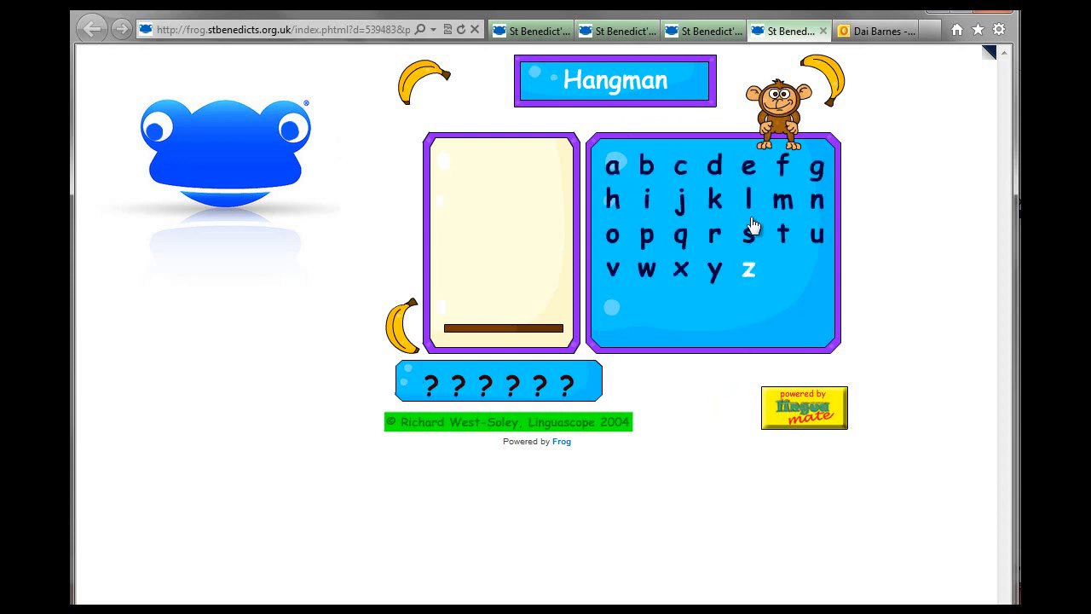
{"action": "left_click", "coordinate": [749, 165]}
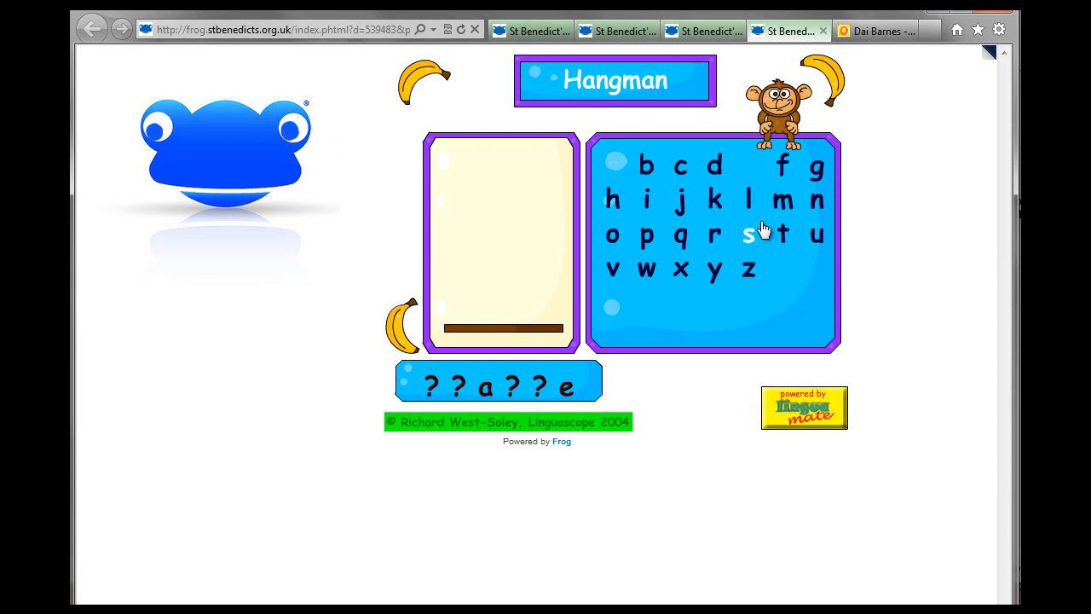
{"action": "left_click", "coordinate": [748, 234]}
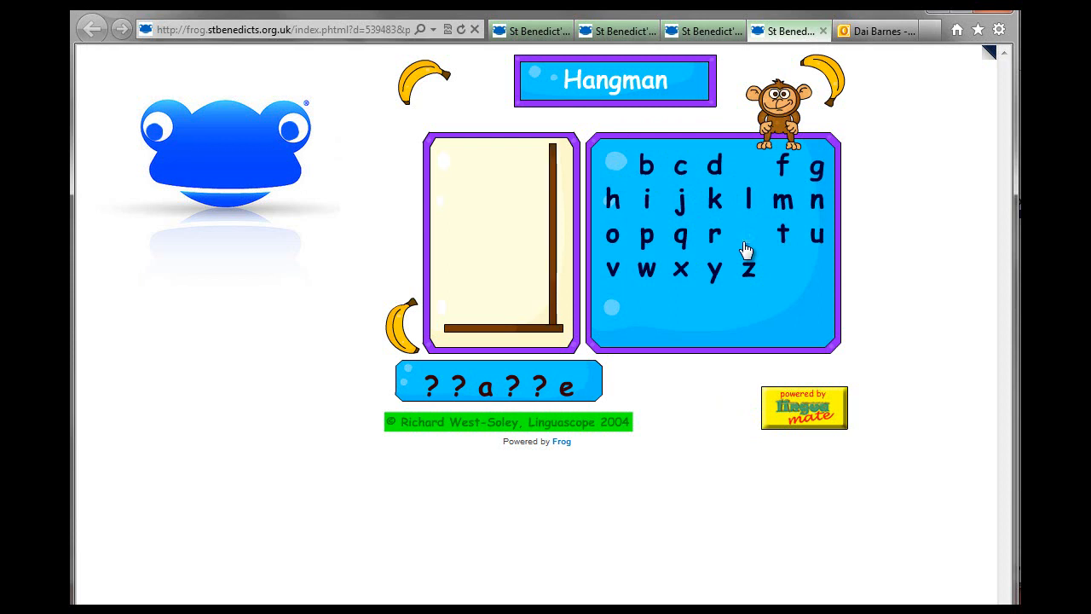
{"action": "left_click", "coordinate": [714, 234]}
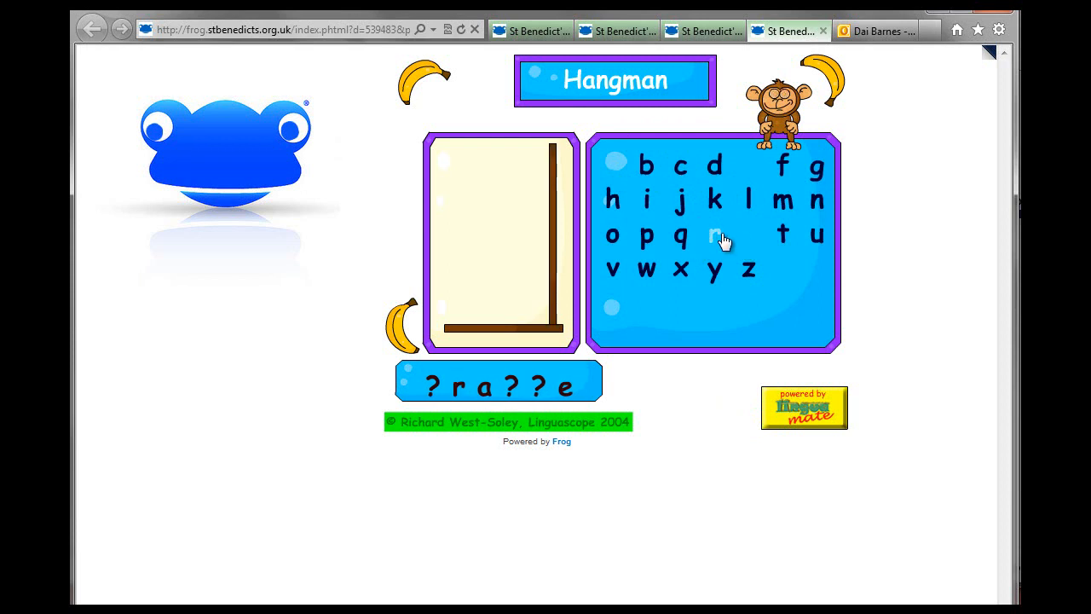
{"action": "left_click", "coordinate": [715, 234]}
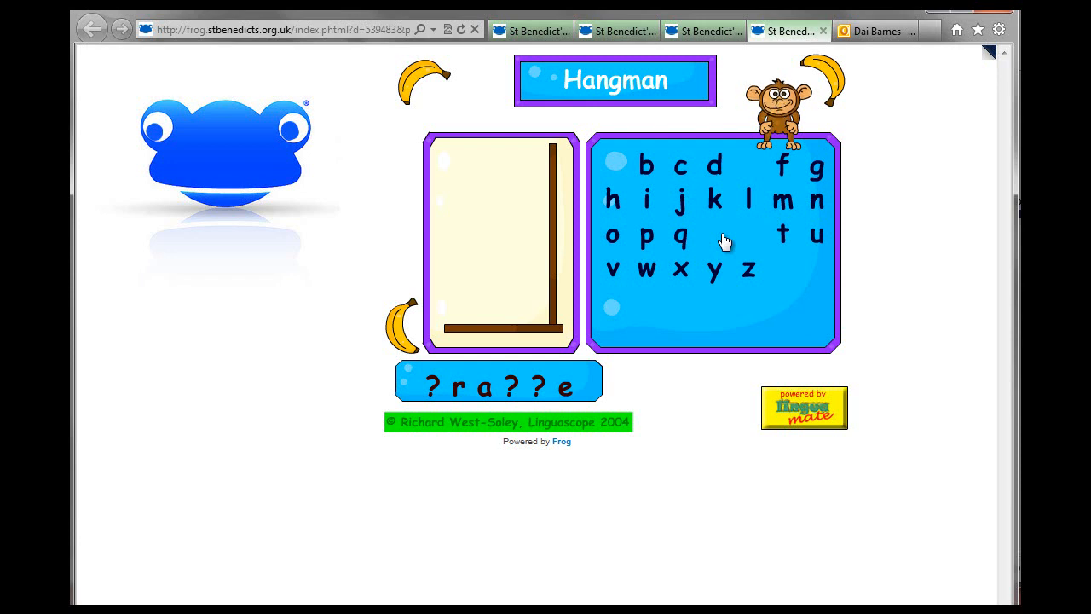
{"action": "left_click", "coordinate": [646, 237]}
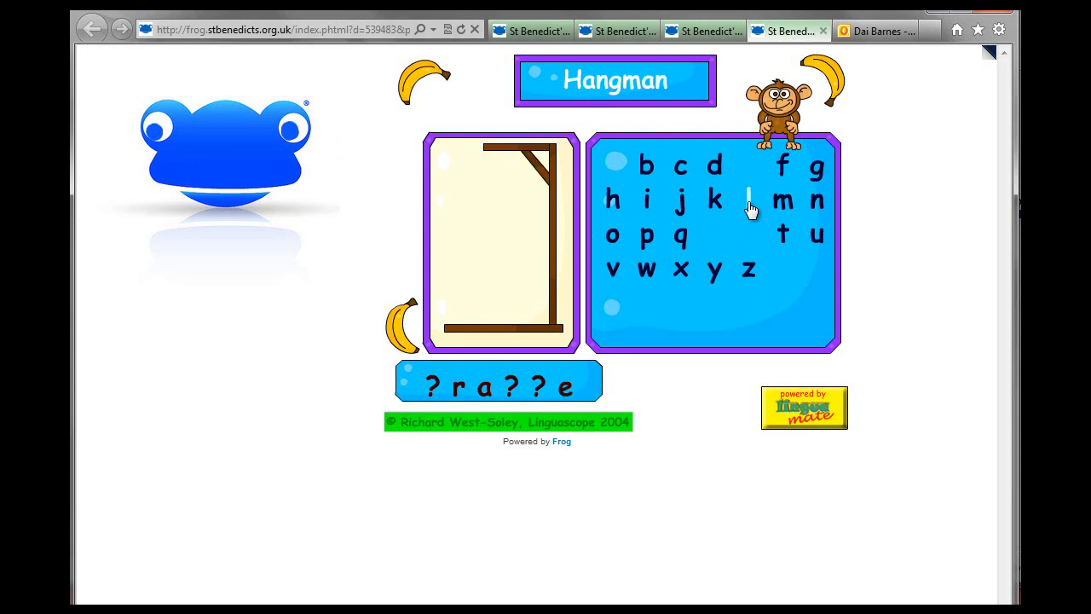
{"action": "left_click", "coordinate": [782, 165]}
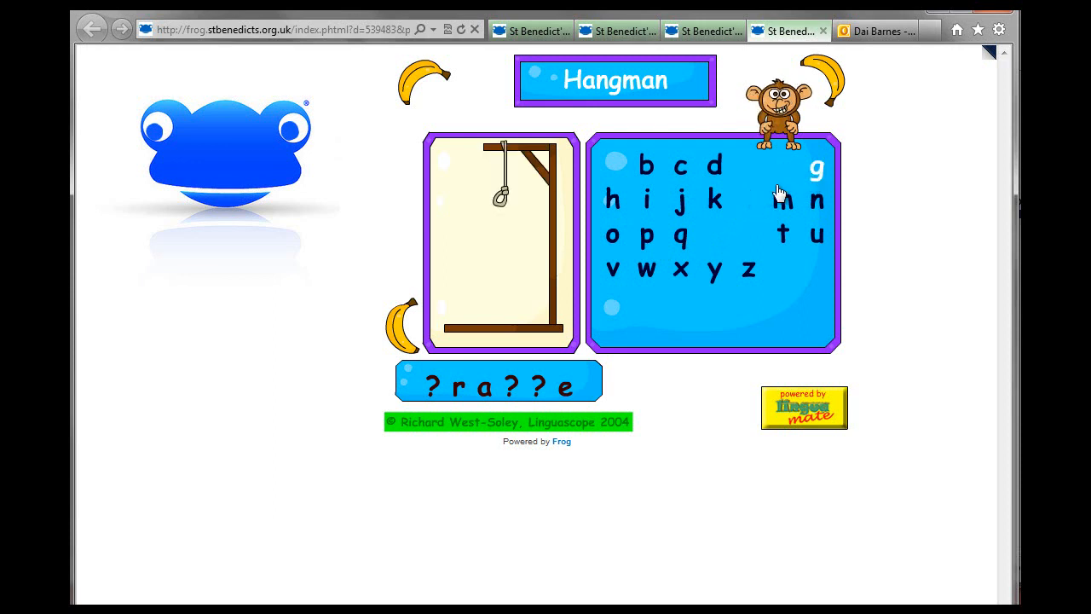
{"action": "left_click", "coordinate": [816, 200]}
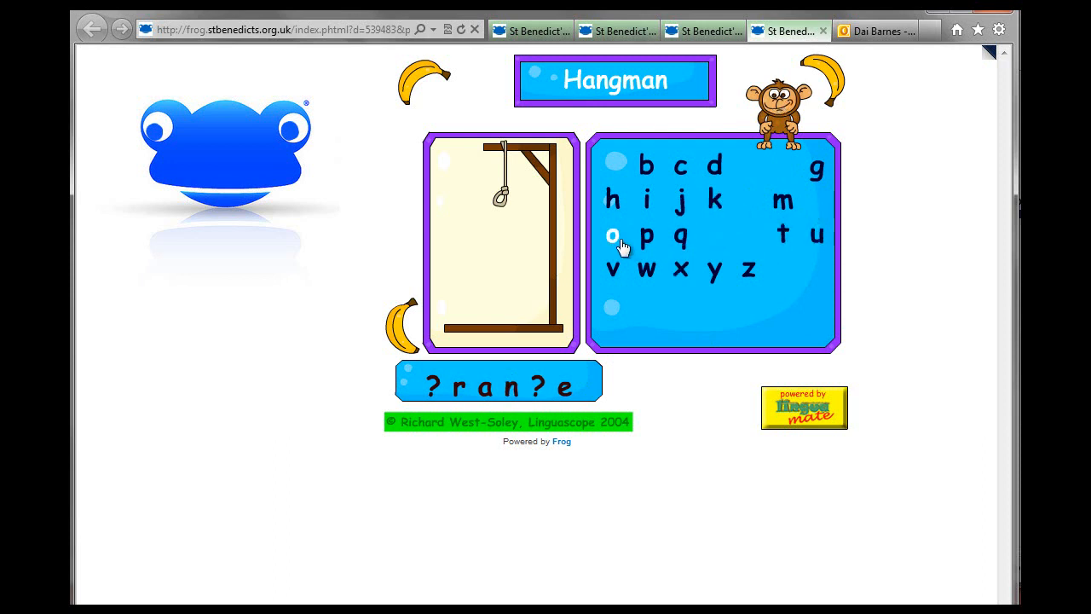
{"action": "left_click", "coordinate": [612, 236]}
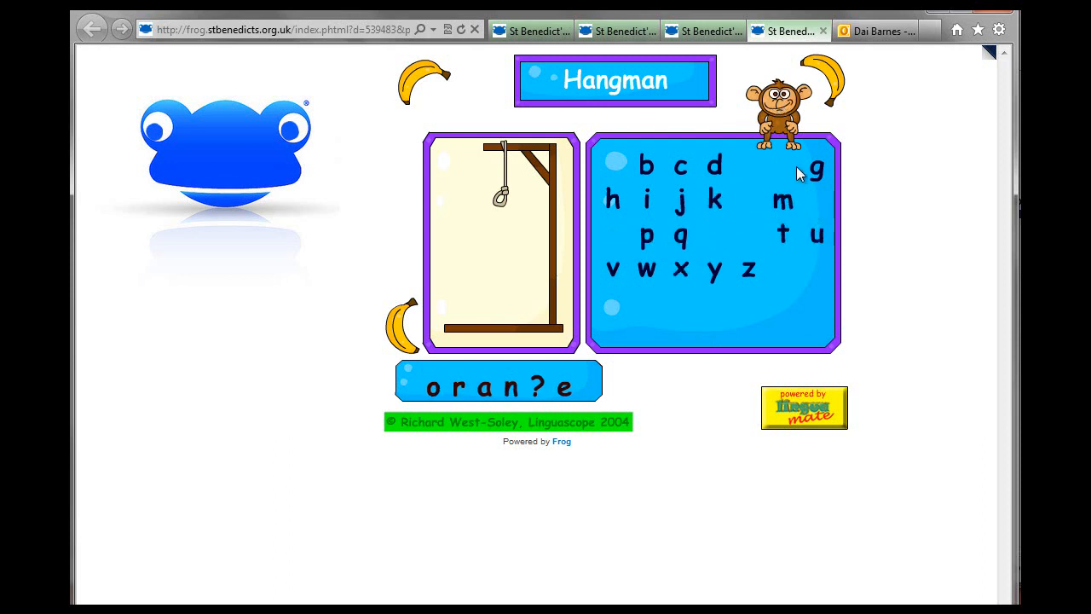
{"action": "left_click", "coordinate": [816, 168]}
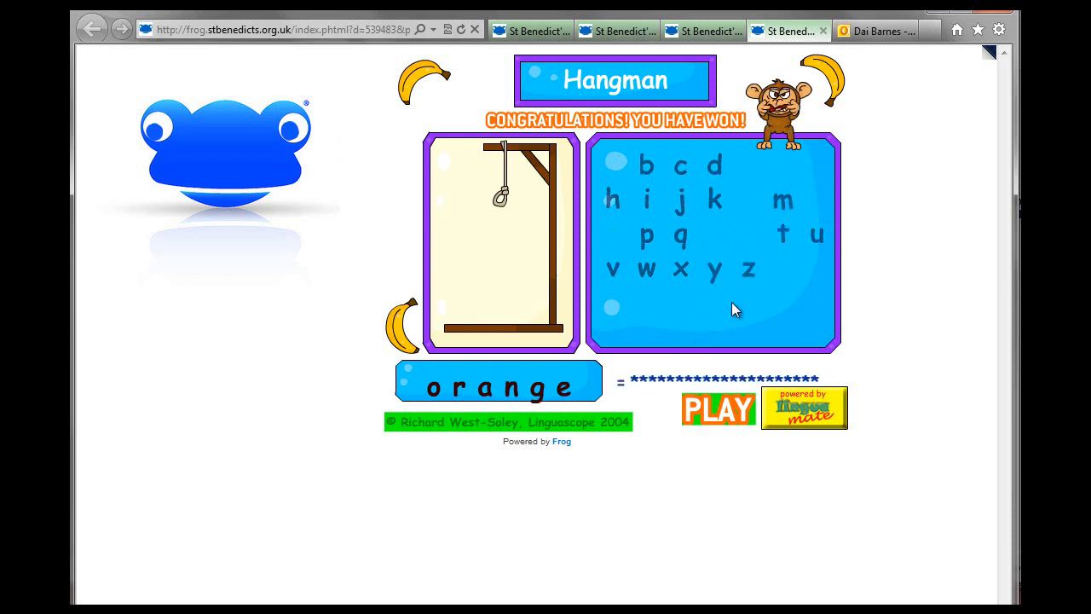
{"action": "mouse_move", "coordinate": [530, 546]}
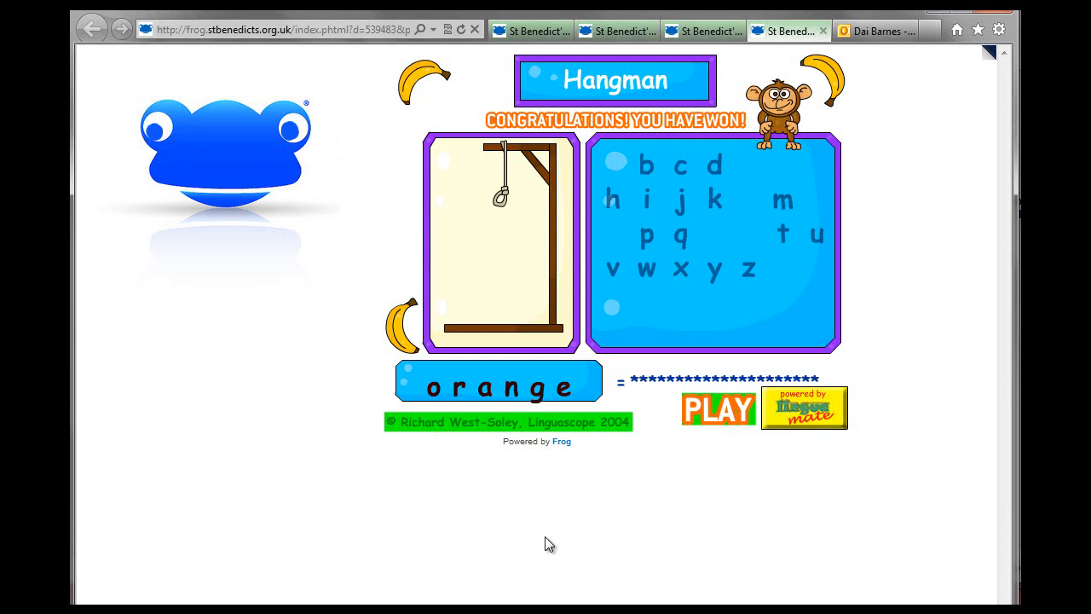
{"action": "mouse_move", "coordinate": [938, 365]}
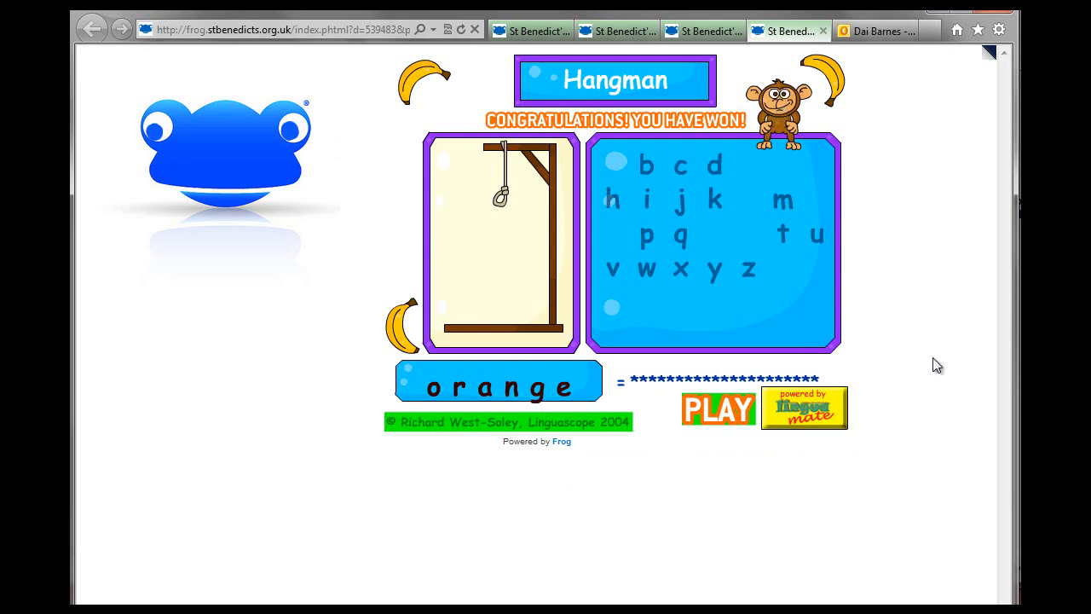